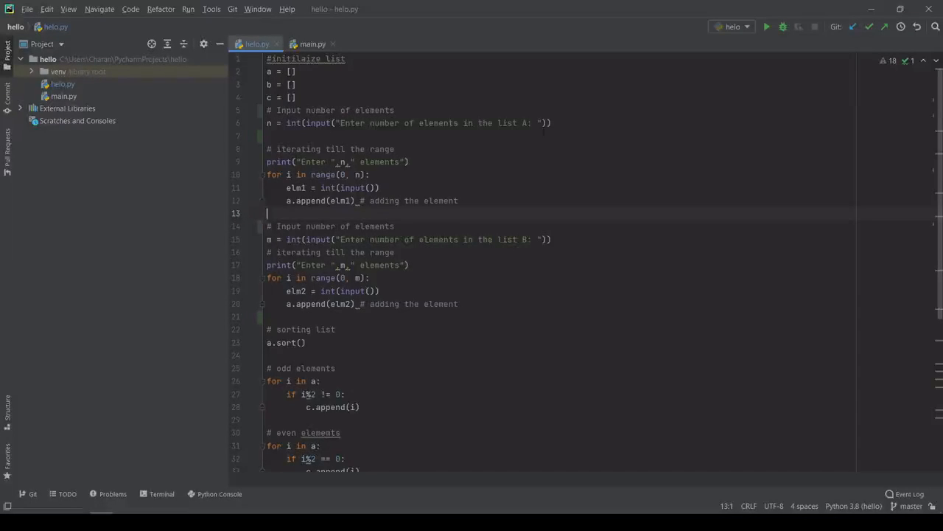
{"action": "mouse_move", "coordinate": [578, 134]}
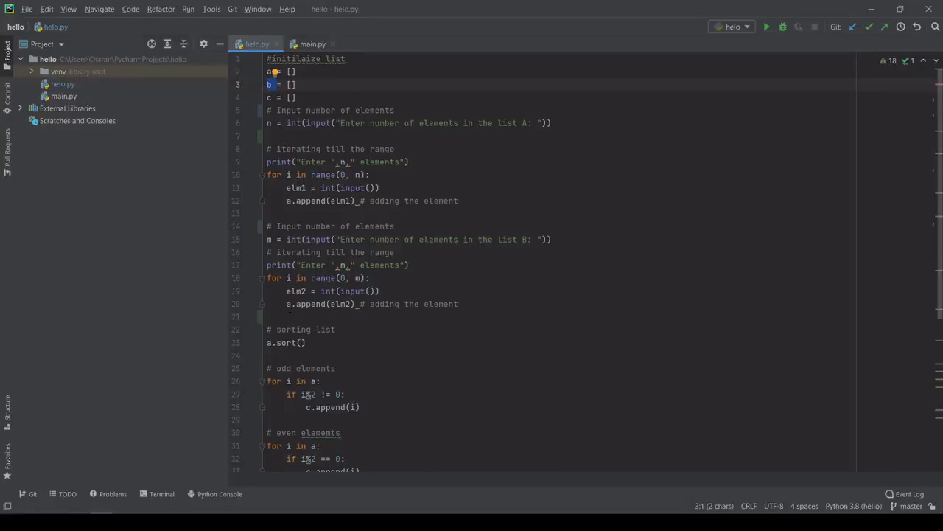
Step: Scroll down through the helo.py code
{"action": "left_click", "coordinate": [286, 304]}
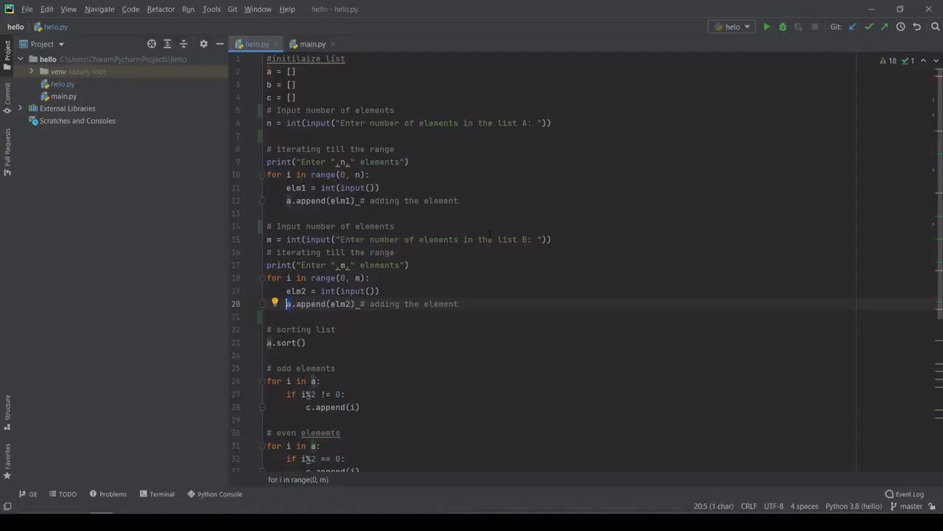
{"action": "scroll", "scroll_direction": "down", "scroll_amount": 3}
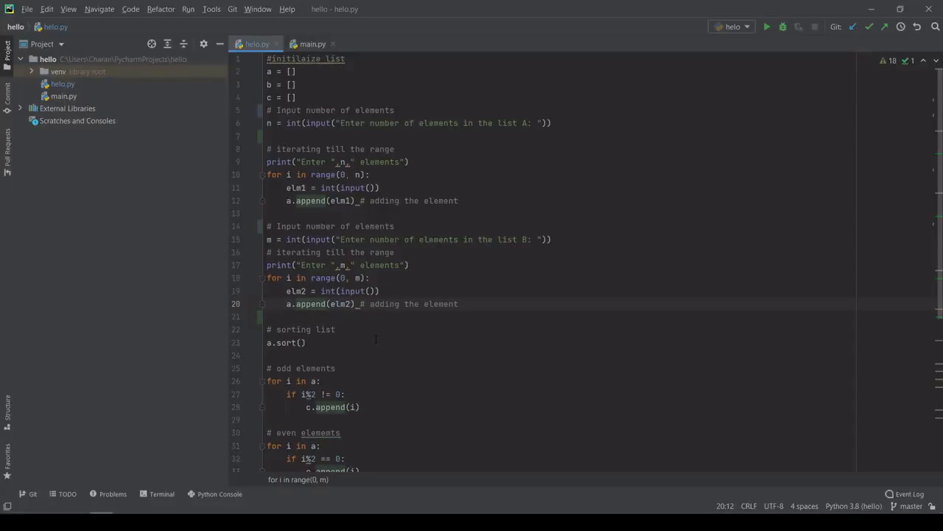
{"action": "scroll", "scroll_direction": "down", "scroll_amount": 3}
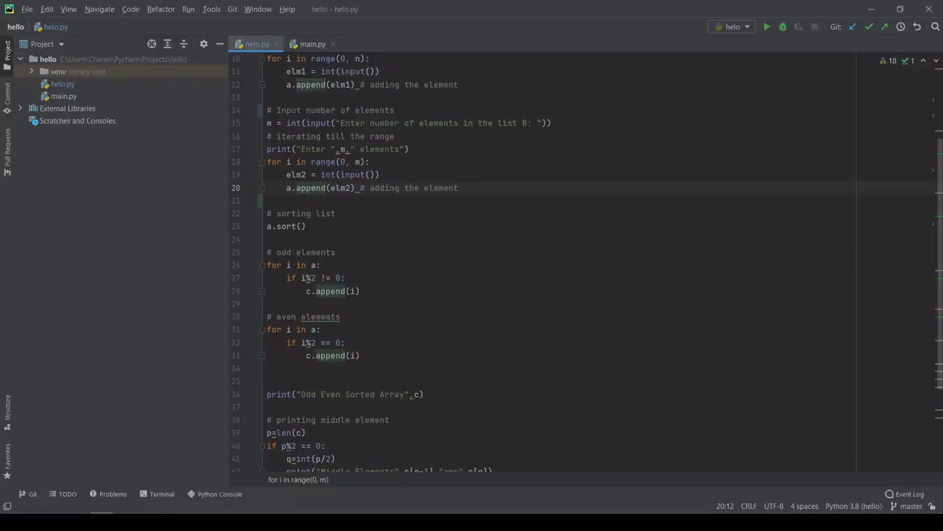
{"action": "mouse_move", "coordinate": [379, 278]}
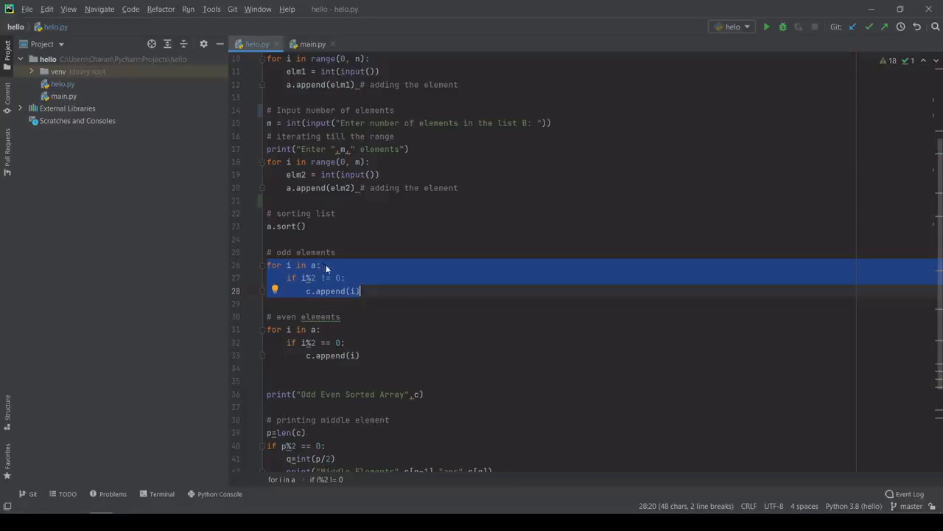
{"action": "mouse_move", "coordinate": [313, 278]}
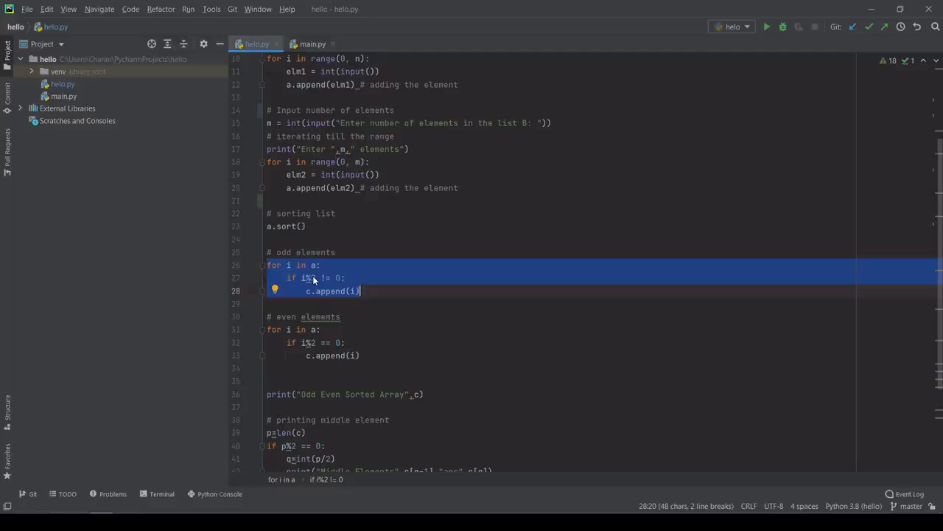
{"action": "mouse_move", "coordinate": [346, 278]}
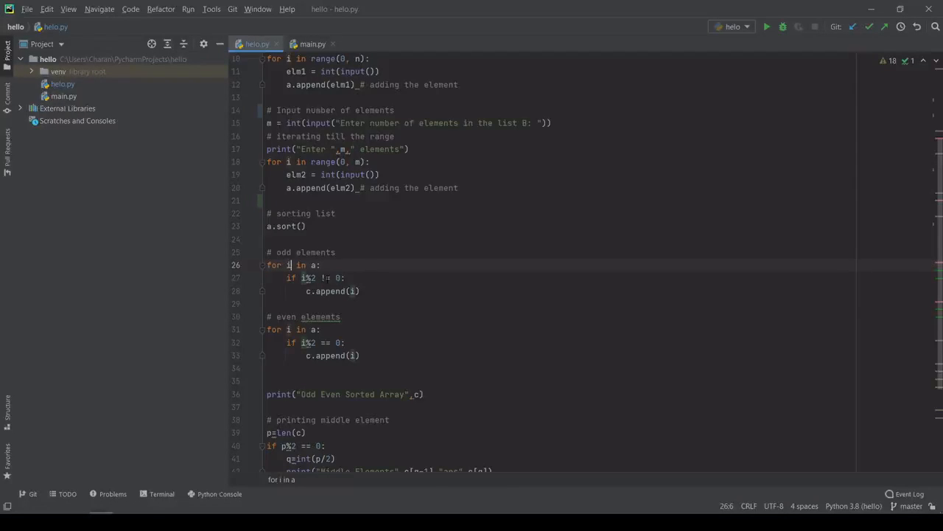
Step: Highlight and deselect the even-elements loop, then scroll to the middle-element code
{"action": "left_click", "coordinate": [345, 277]}
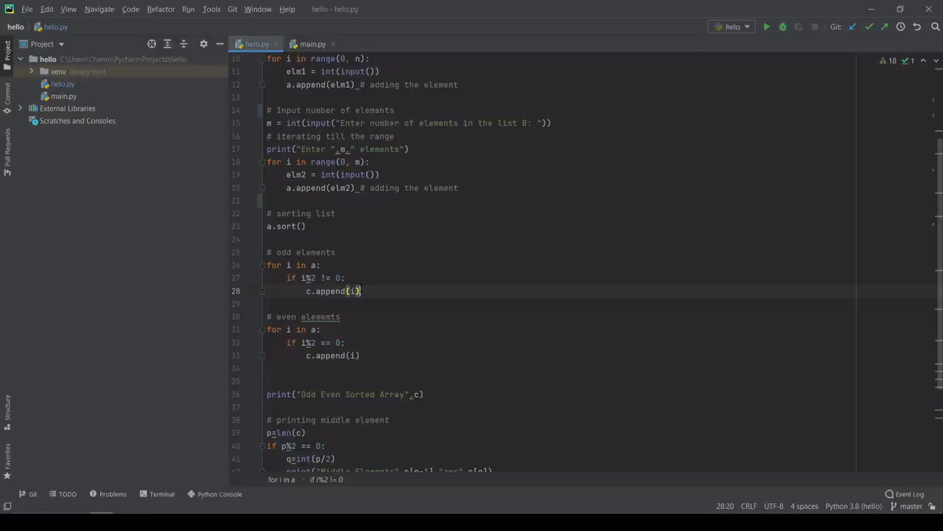
{"action": "left_click_drag", "start_coordinate": [287, 342], "coordinate": [360, 355]}
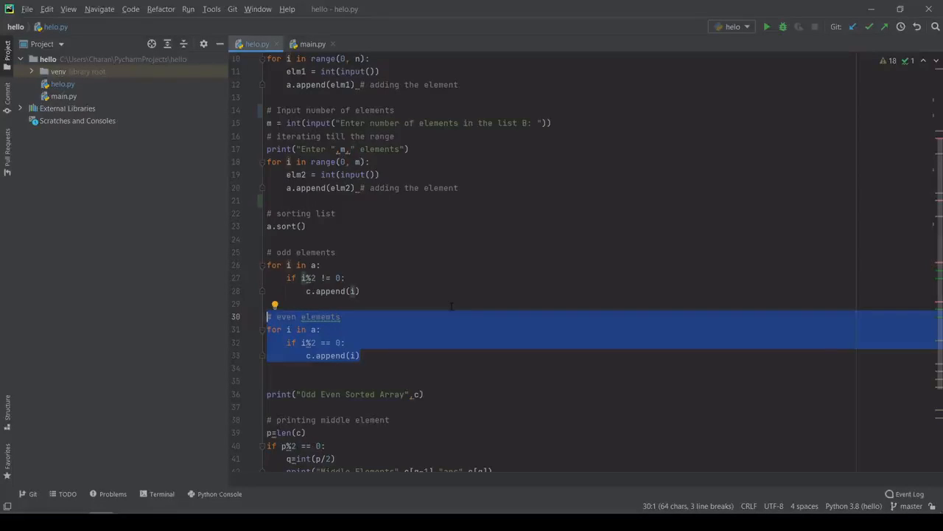
{"action": "mouse_move", "coordinate": [318, 359]}
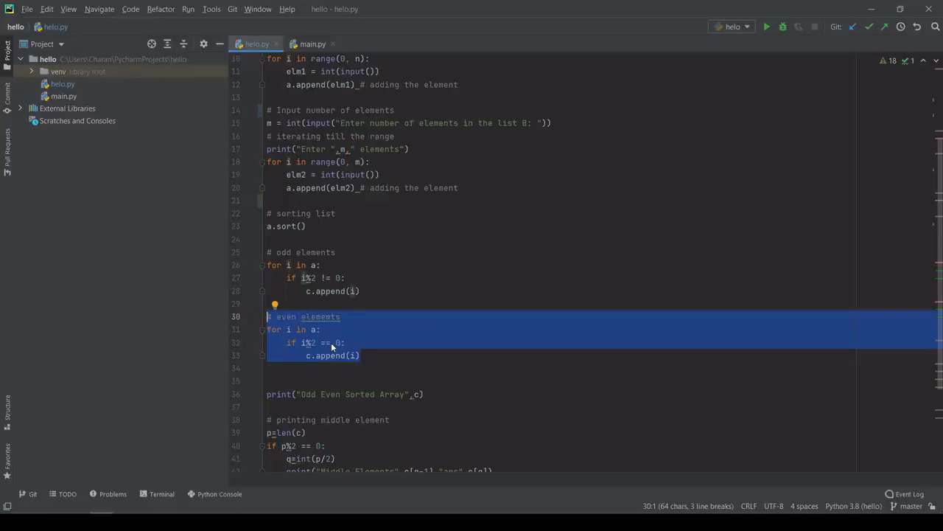
{"action": "left_click", "coordinate": [344, 342]}
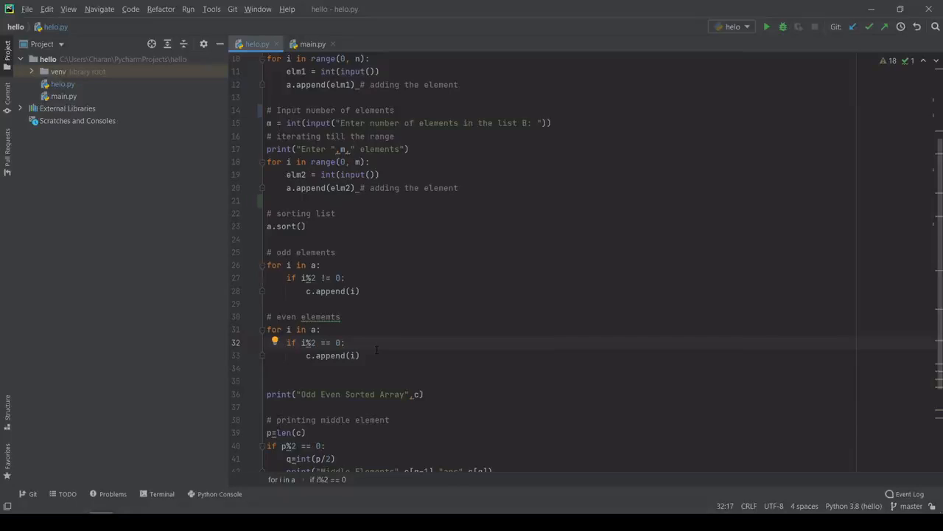
{"action": "scroll", "scroll_direction": "down", "scroll_amount": 3}
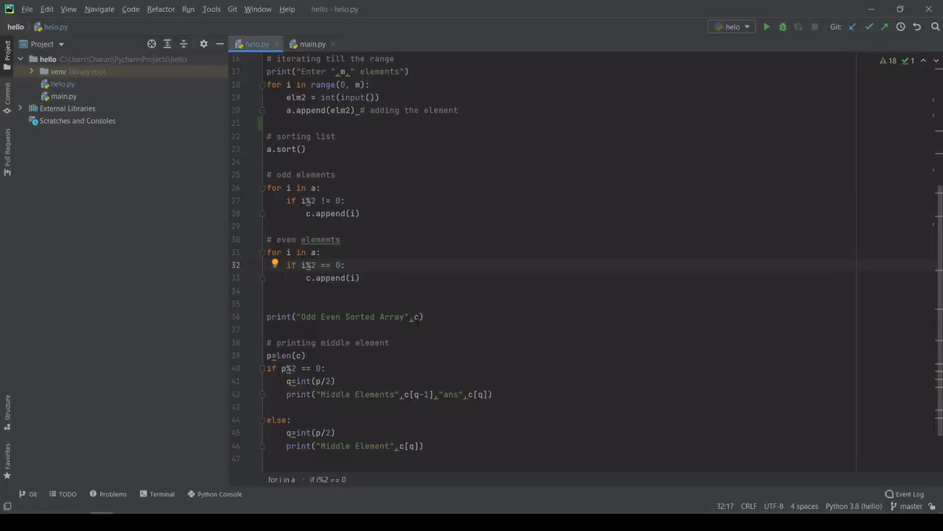
{"action": "scroll", "scroll_direction": "down", "scroll_amount": 3}
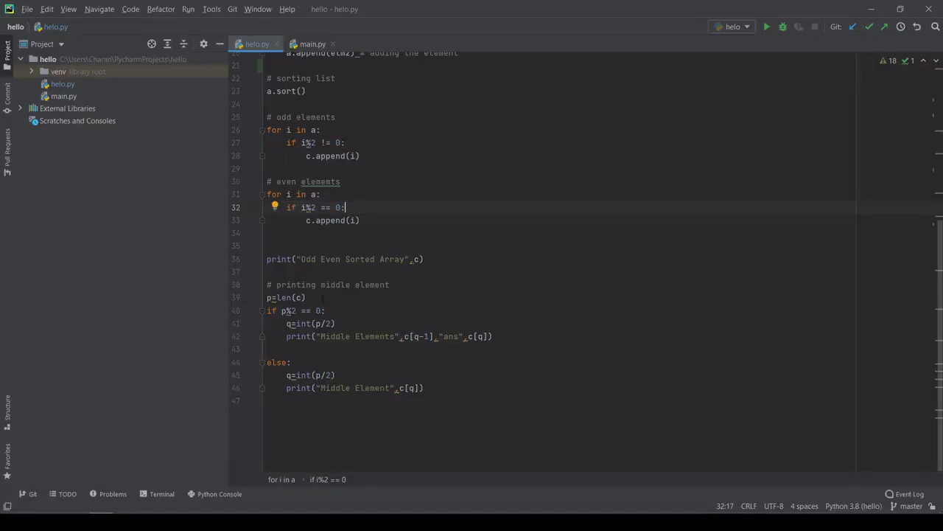
{"action": "mouse_move", "coordinate": [358, 312]}
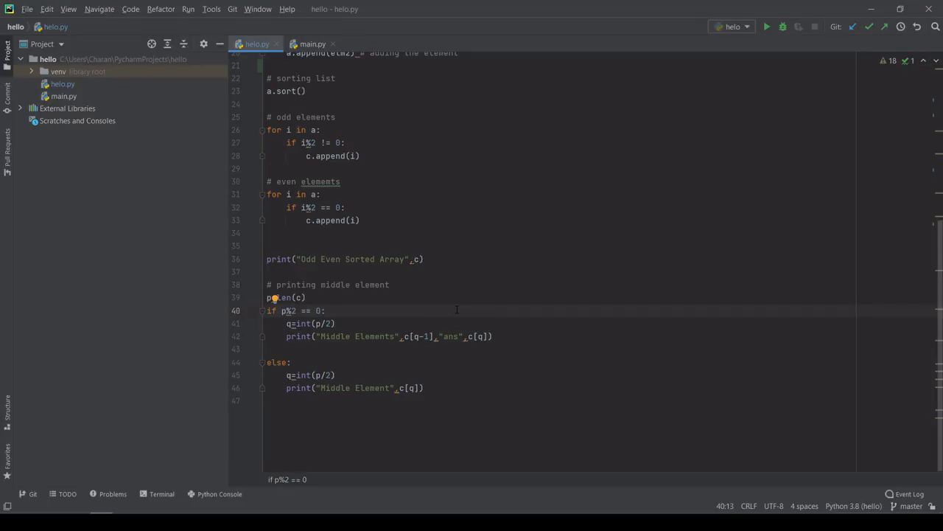
{"action": "mouse_move", "coordinate": [497, 367]}
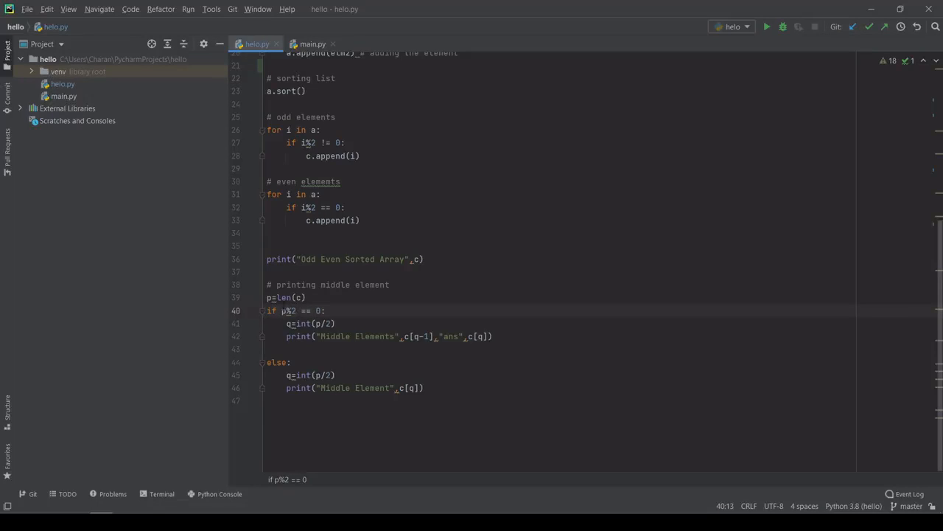
{"action": "left_click_drag", "start_coordinate": [282, 310], "coordinate": [325, 311]}
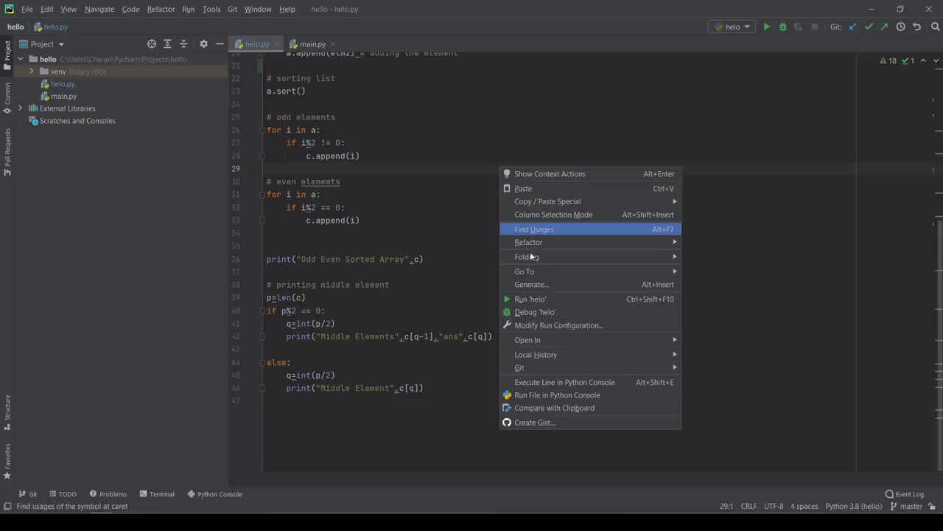
Step: Run helo.py, enter count 3, then 3 1 8 on one line, causing a ValueError
{"action": "left_click", "coordinate": [537, 298]}
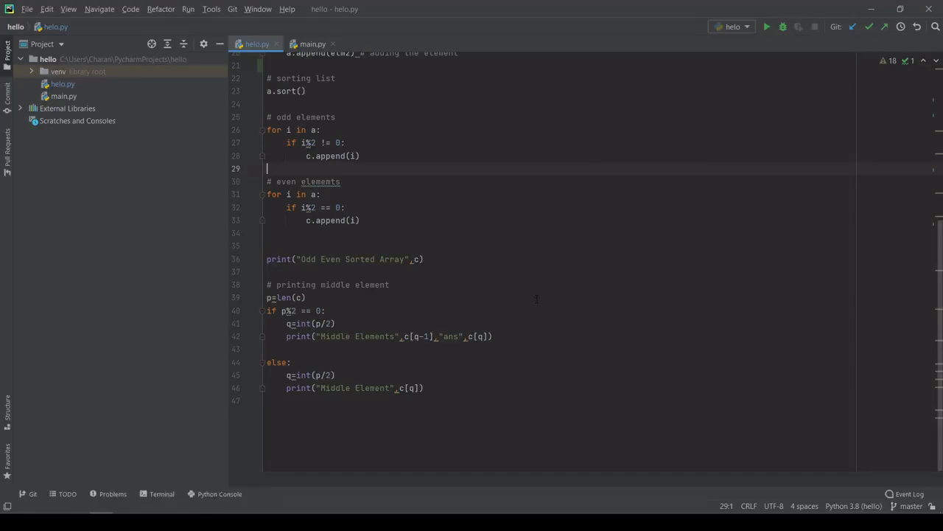
{"action": "left_click", "coordinate": [766, 26]}
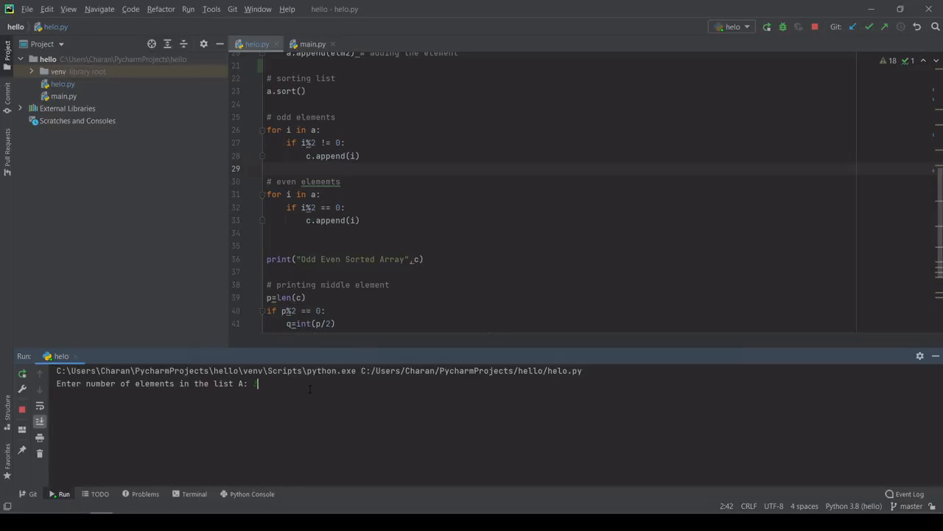
{"action": "type", "text": "3"}
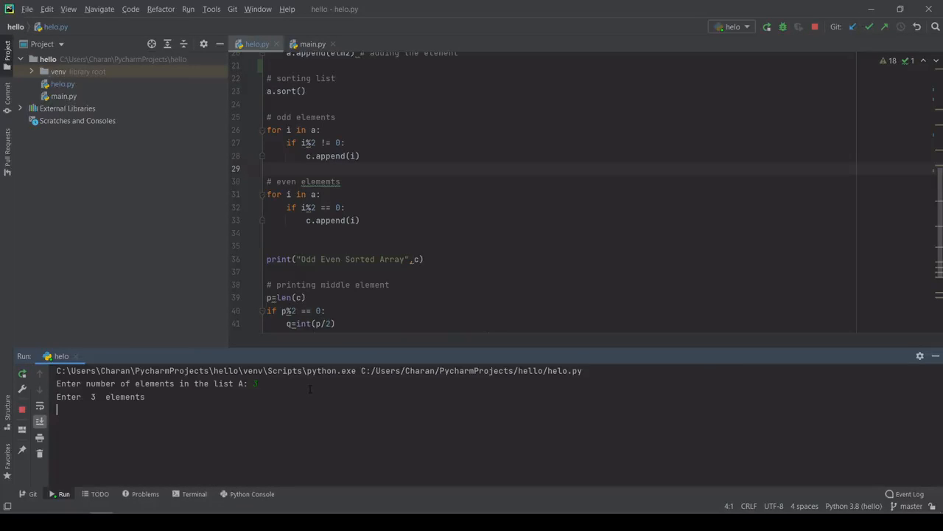
{"action": "type", "text": "3"}
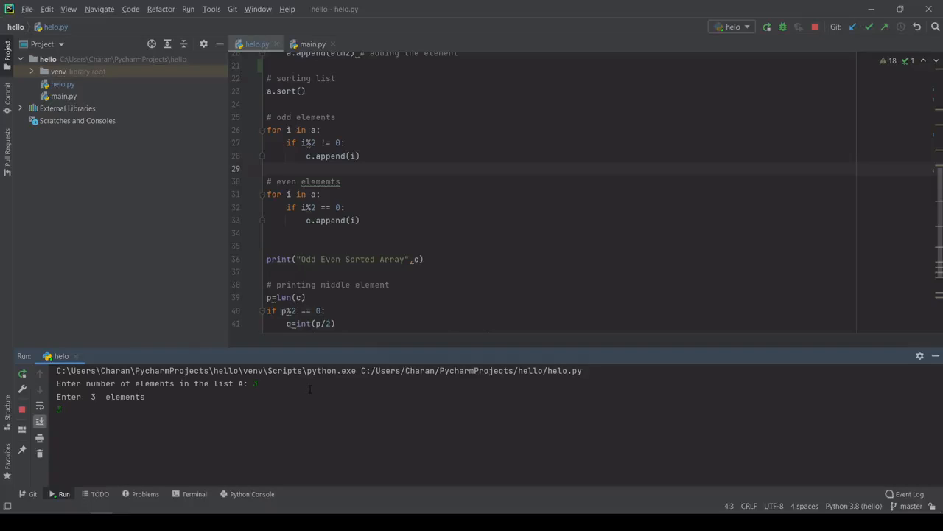
{"action": "type", "text": "1 8"}
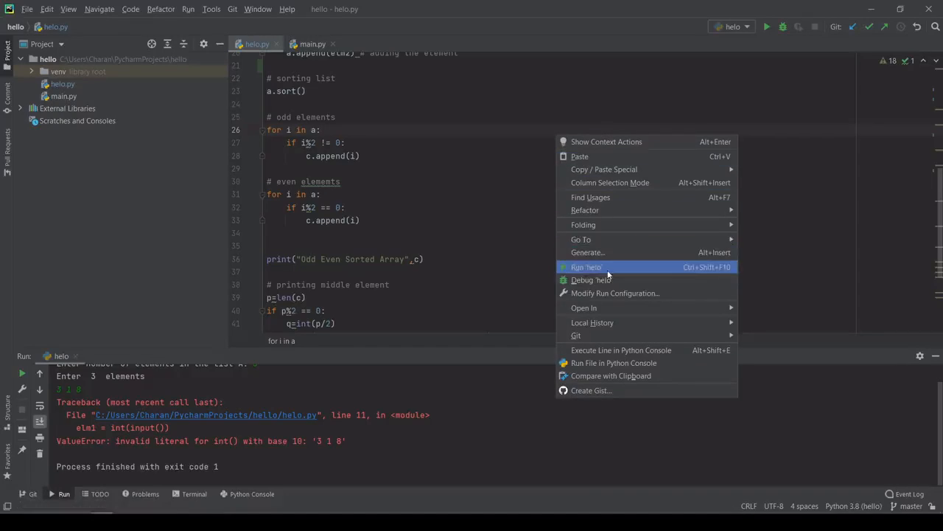
Step: Rerun helo.py and enter list A: count 3 with numbers 3, 1, 8
{"action": "left_click", "coordinate": [586, 267]}
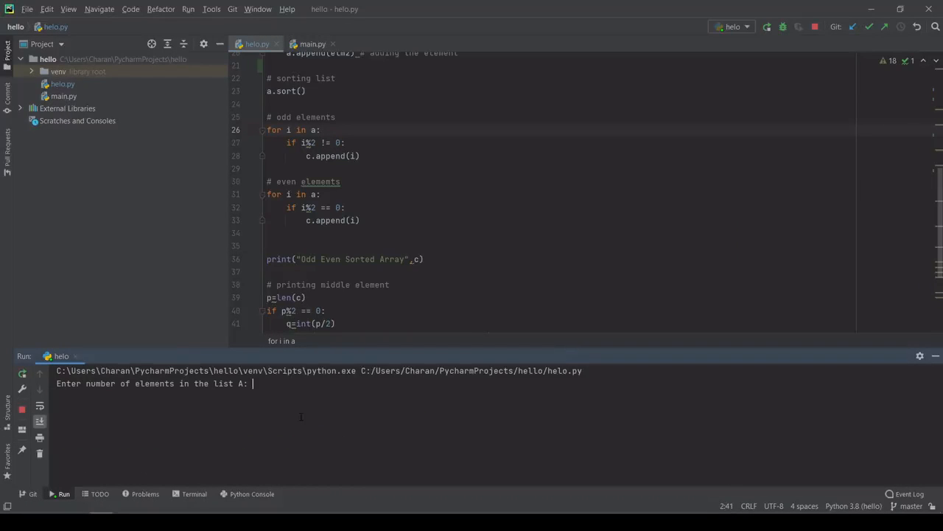
{"action": "type", "text": "3"}
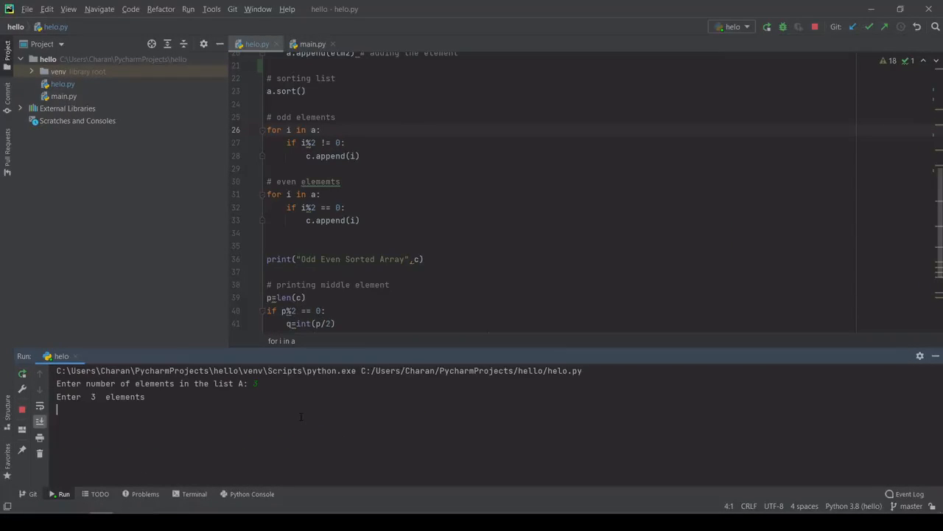
{"action": "type", "text": "3"}
{"action": "type", "text": "1"}
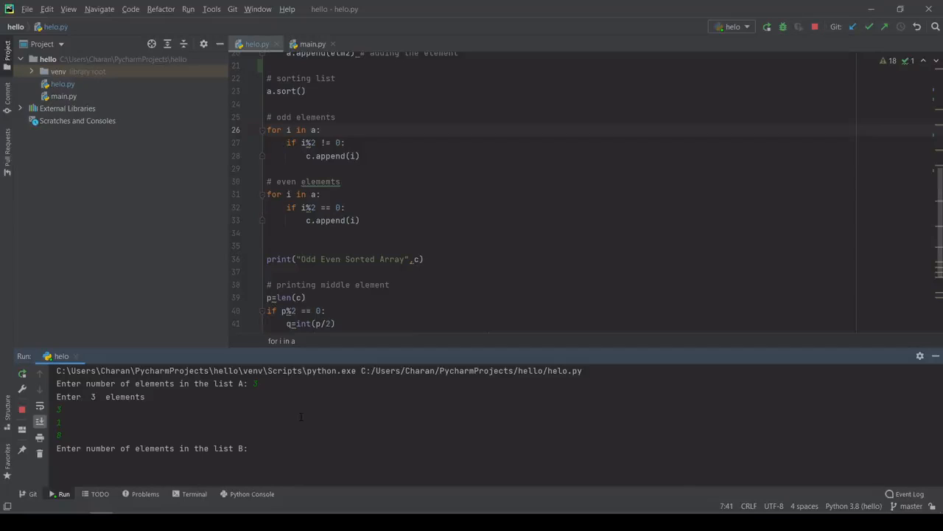
Step: Enter list B: count 4 with numbers 0, 1, 9, 4, printing middle element 9
{"action": "type", "text": "4"}
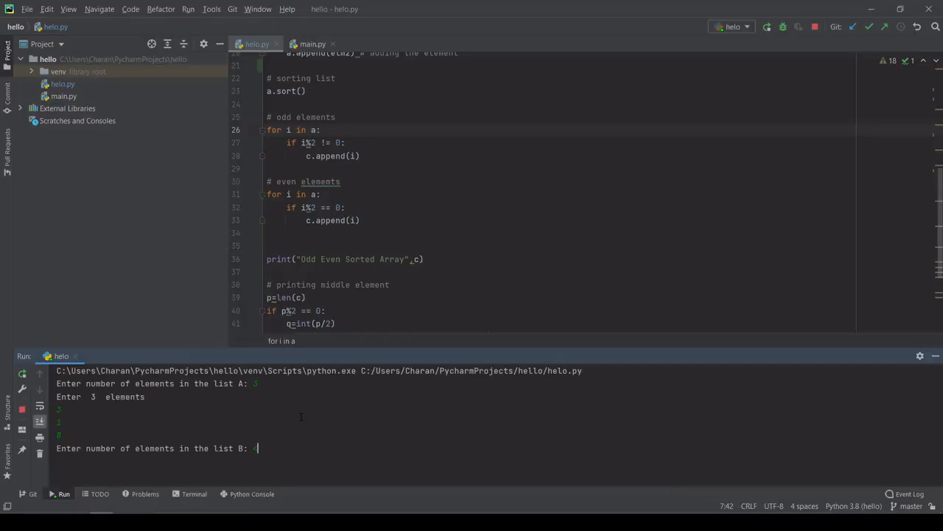
{"action": "key", "text": "enter"}
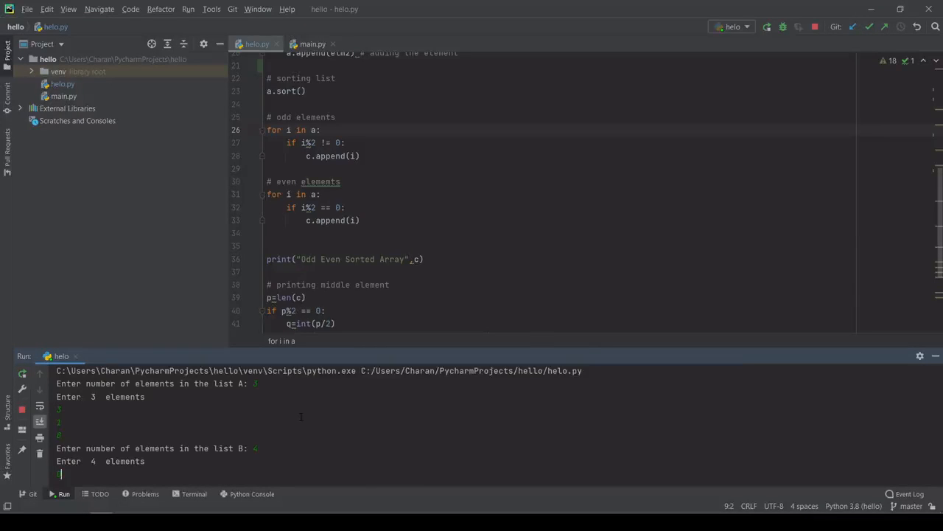
{"action": "type", "text": "1"}
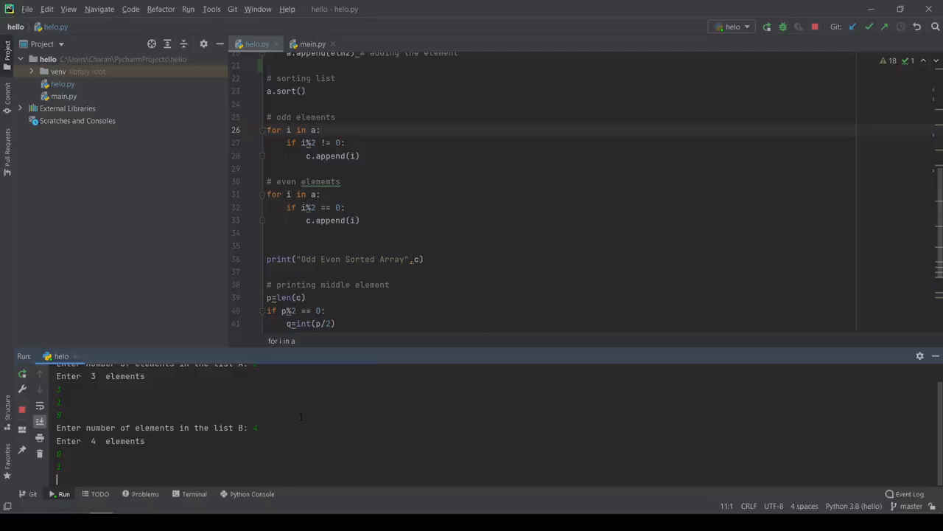
{"action": "type", "text": "9"}
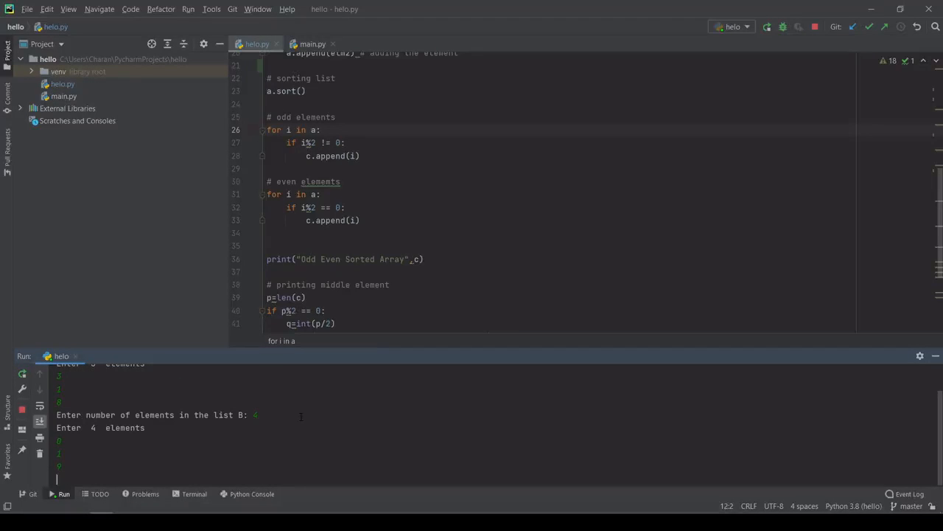
{"action": "type", "text": "4"}
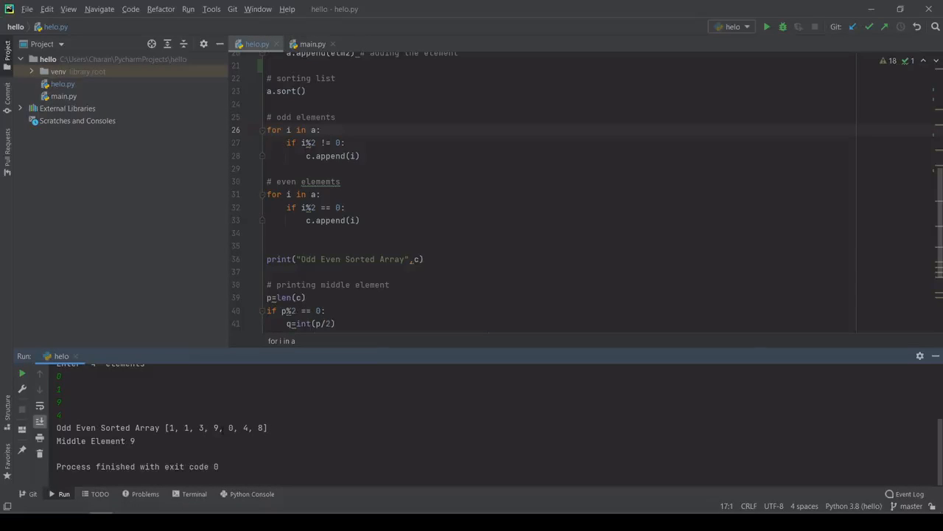
{"action": "left_click_drag", "start_coordinate": [169, 428], "coordinate": [223, 428]}
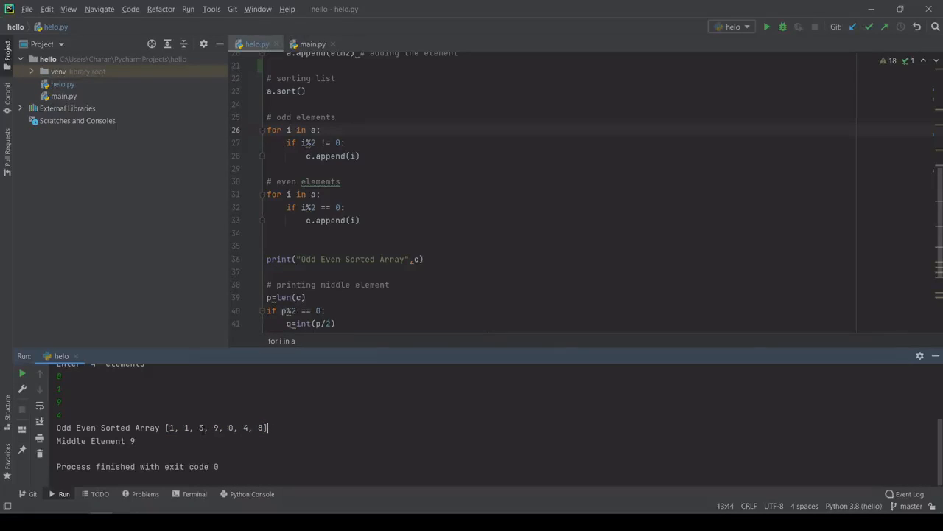
{"action": "double_click", "coordinate": [215, 427]}
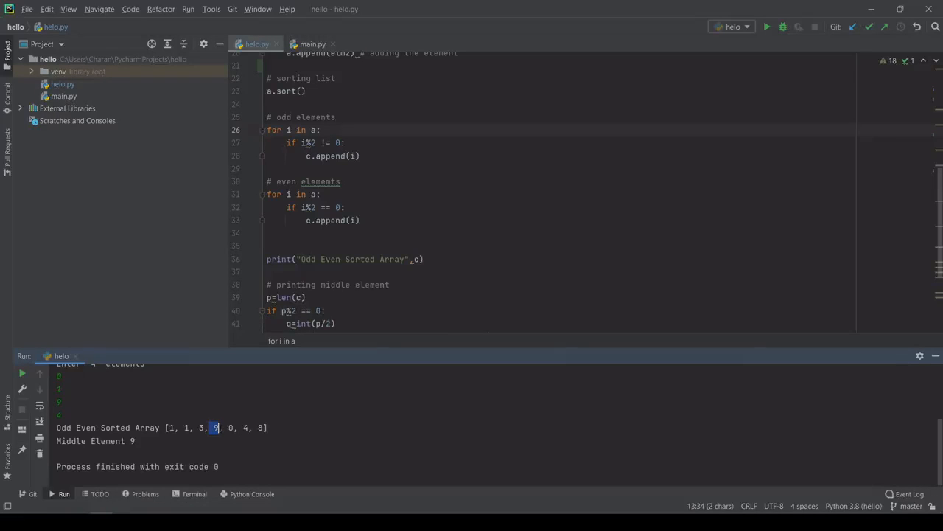
Step: Rerun helo.py and enter list A: count 4 with numbers 2, 0, 9, 3
{"action": "right_click", "coordinate": [302, 91]}
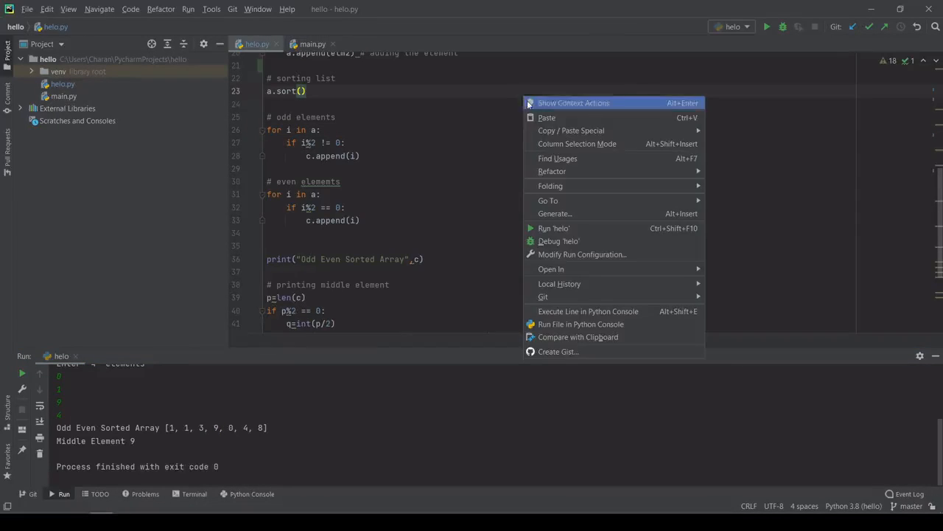
{"action": "left_click", "coordinate": [554, 228]}
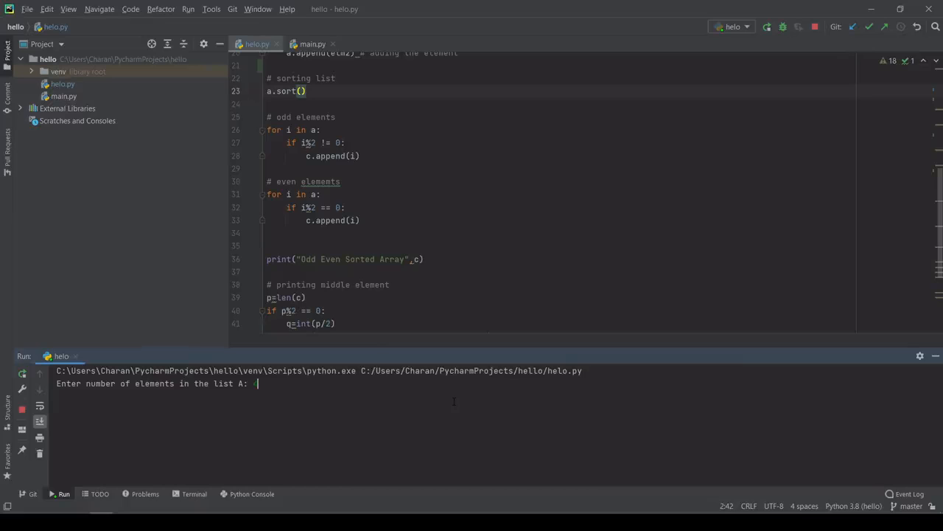
{"action": "type", "text": "4"}
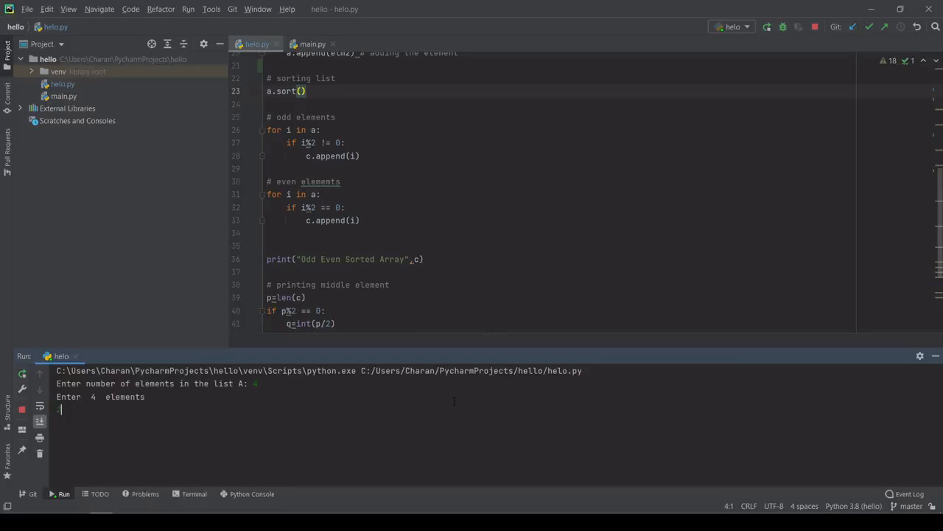
{"action": "type", "text": "2"}
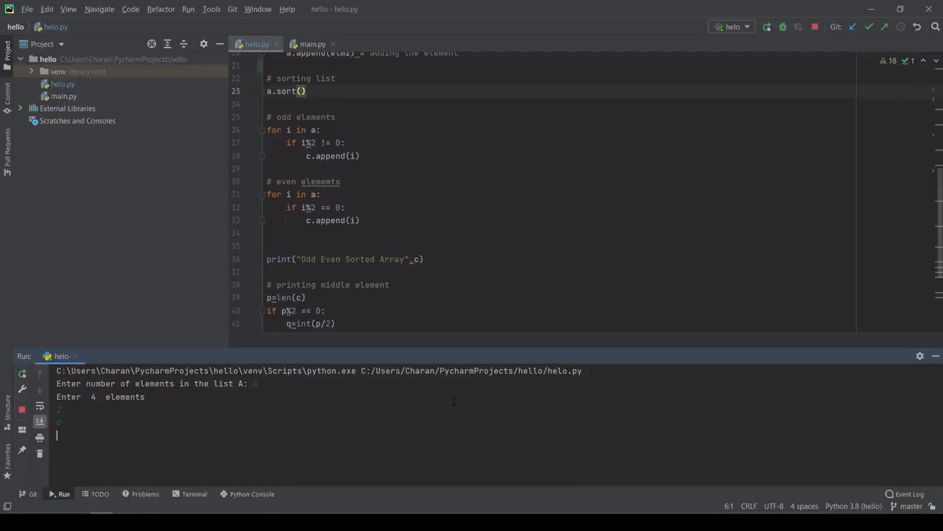
{"action": "type", "text": "9"}
{"action": "type", "text": "3"}
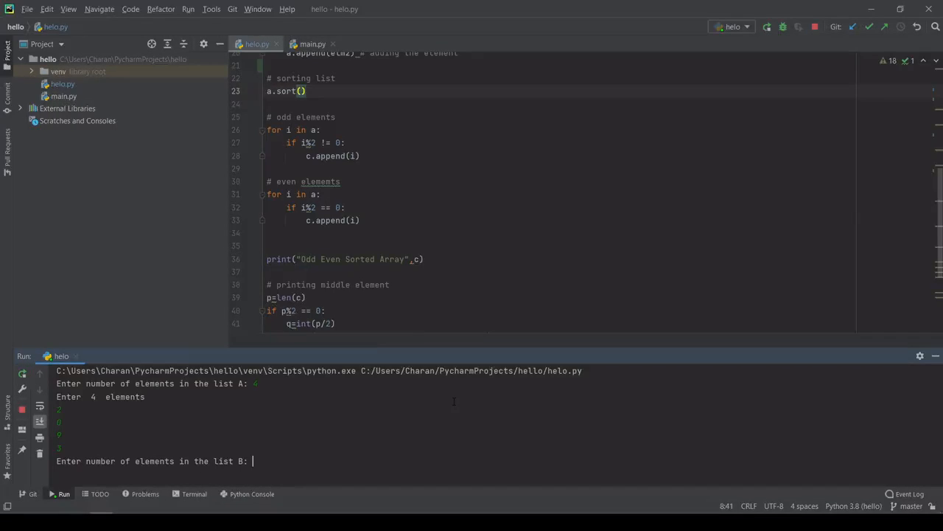
Step: Enter list B's count 4 and numbers, then select the odd numbers in the output
{"action": "type", "text": "4"}
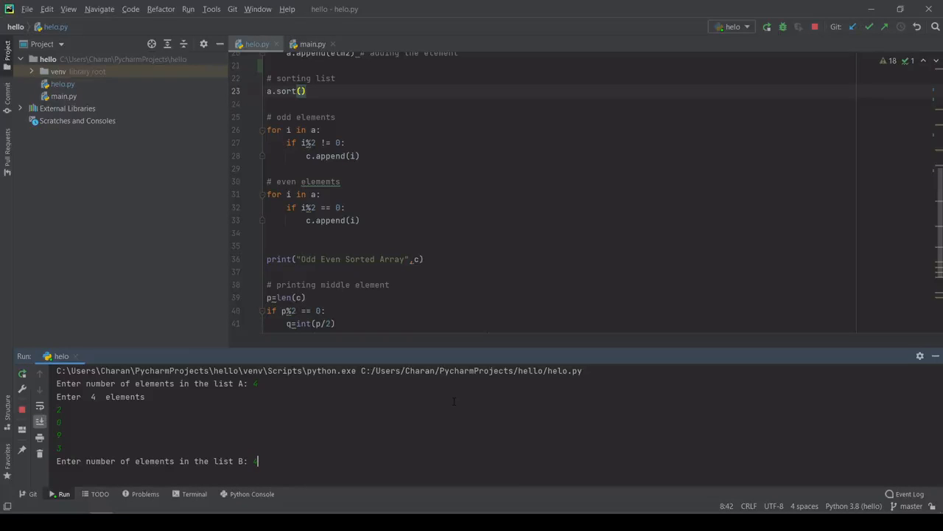
{"action": "key", "text": "enter"}
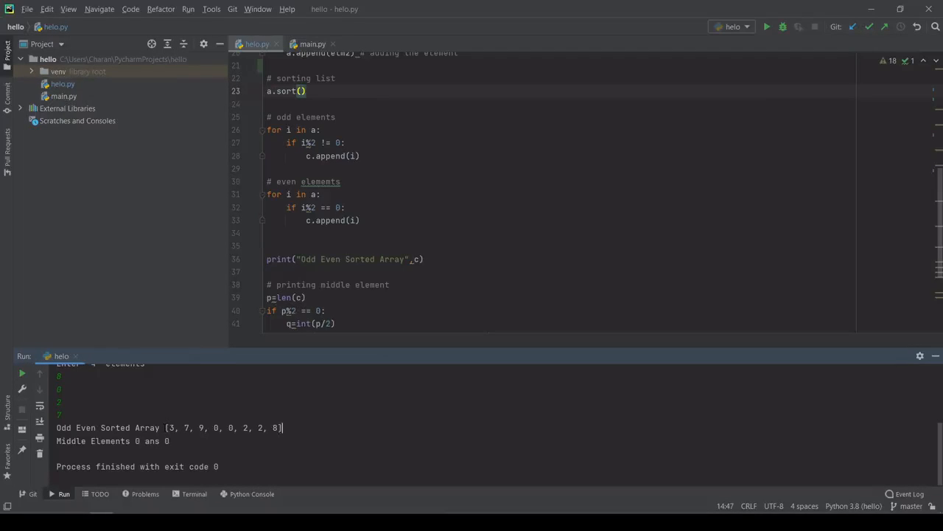
{"action": "left_click_drag", "start_coordinate": [167, 428], "coordinate": [210, 427]}
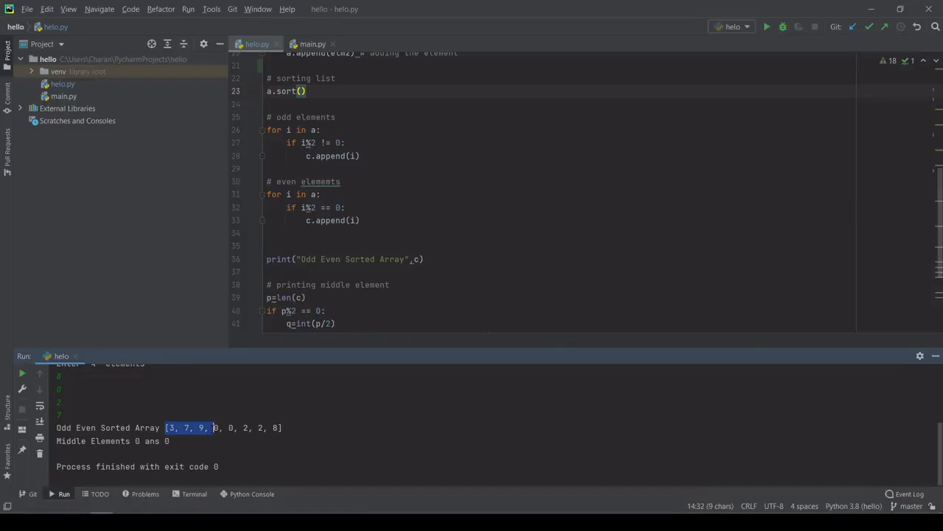